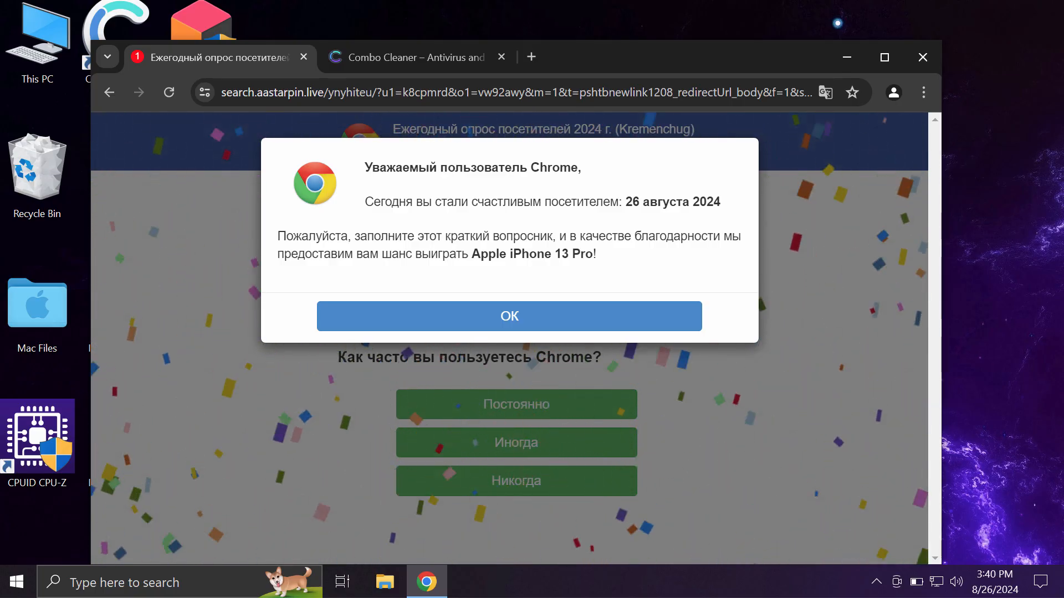
Close the 'Combo Cleaner – Antivirus' tab, leaving only the fake survey page
left_click(501, 56)
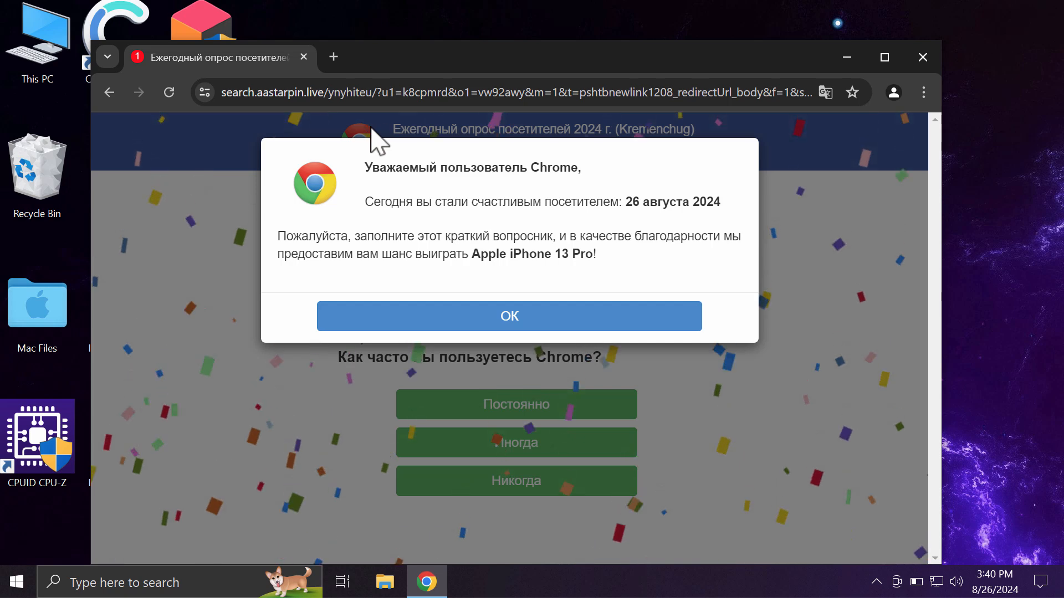
mouse_move(88, 256)
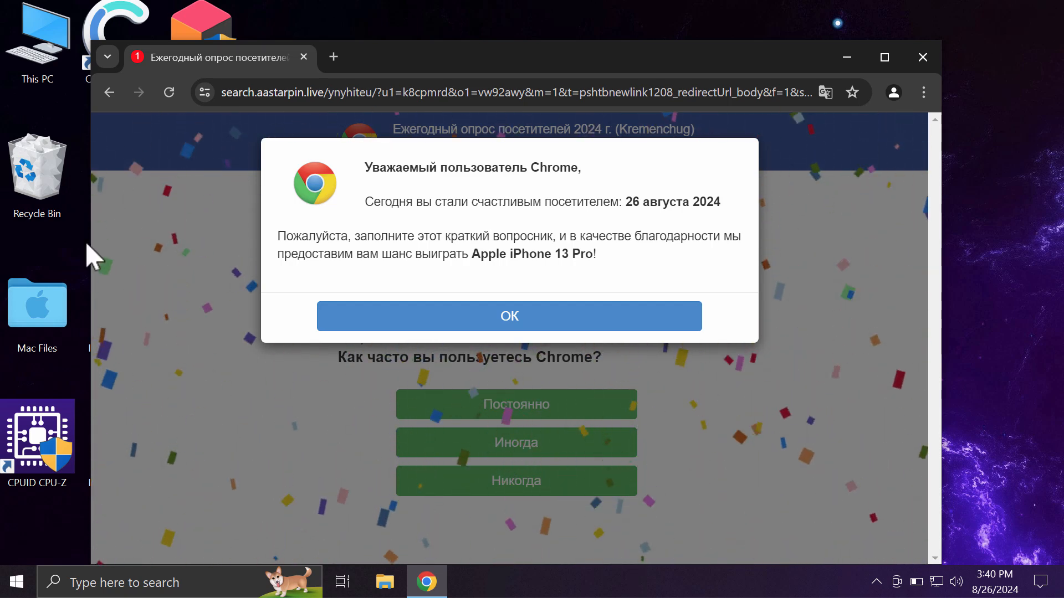
mouse_move(237, 267)
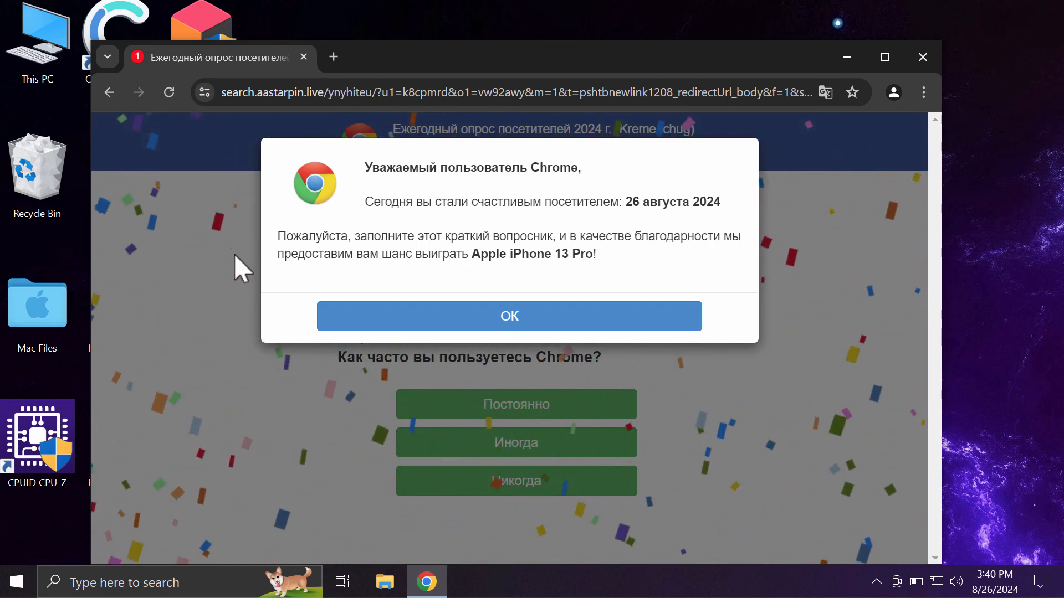
mouse_move(492, 303)
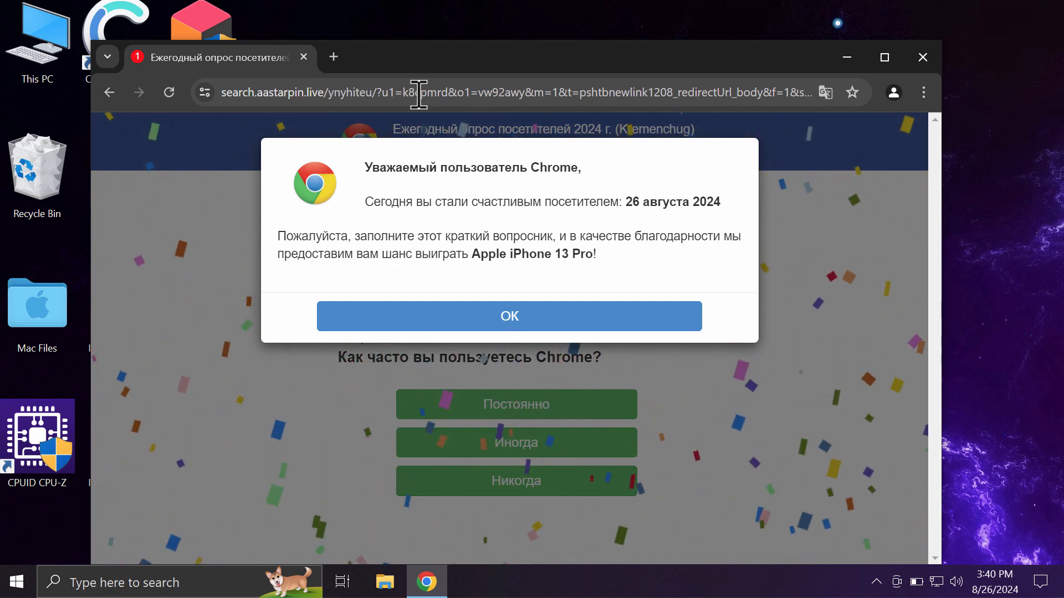
Load combocleaner.com in place of the survey page, then close Chrome to the desktop
left_click(419, 93)
type("combocleaner.com")
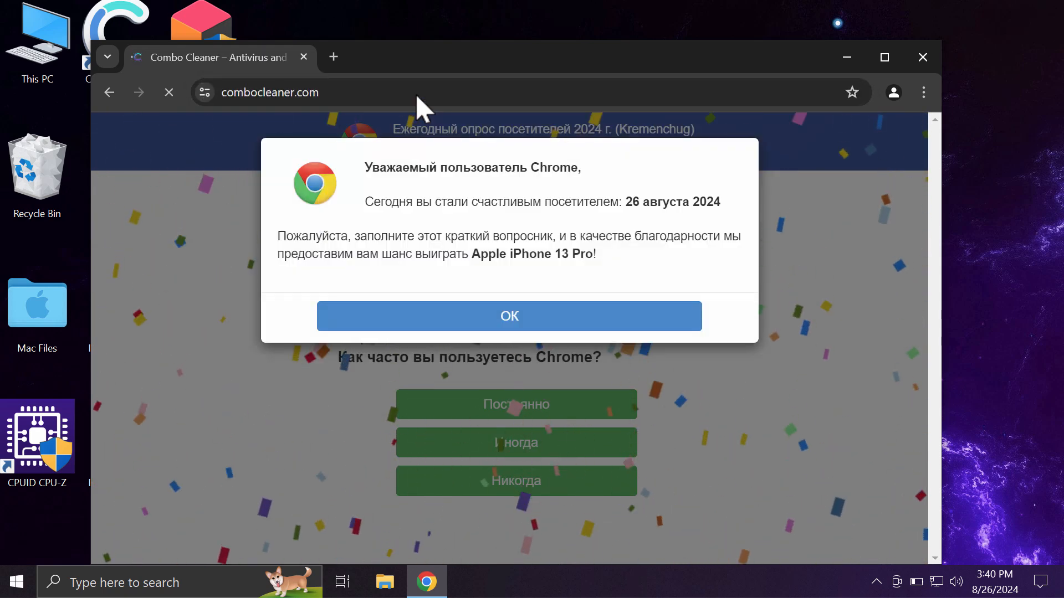
left_click(509, 315)
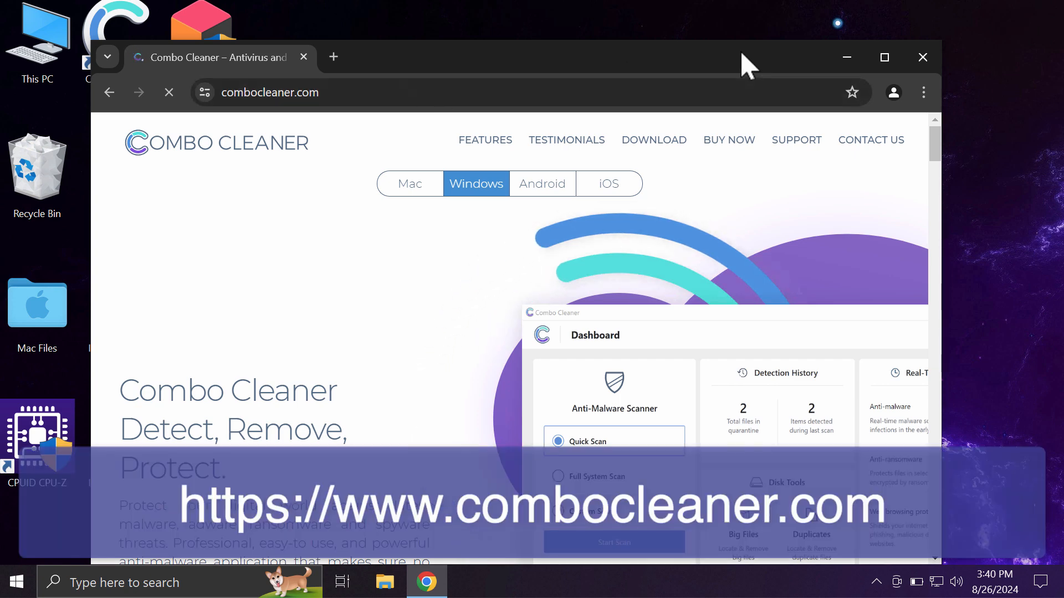
scroll("down", 3)
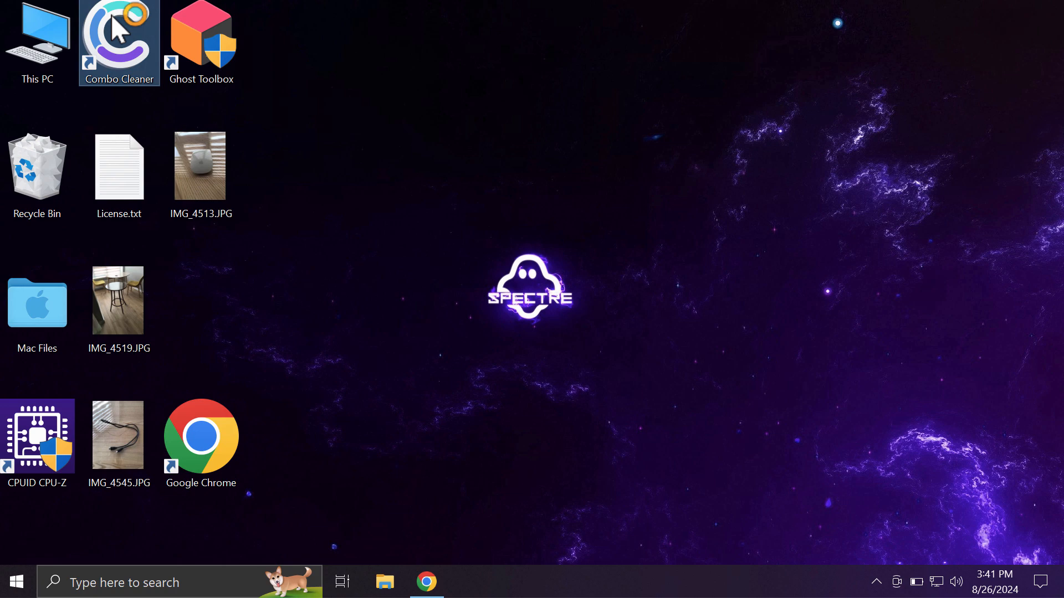
Launch Combo Cleaner from the desktop and choose Quick Scan after signatures update
double_click(119, 33)
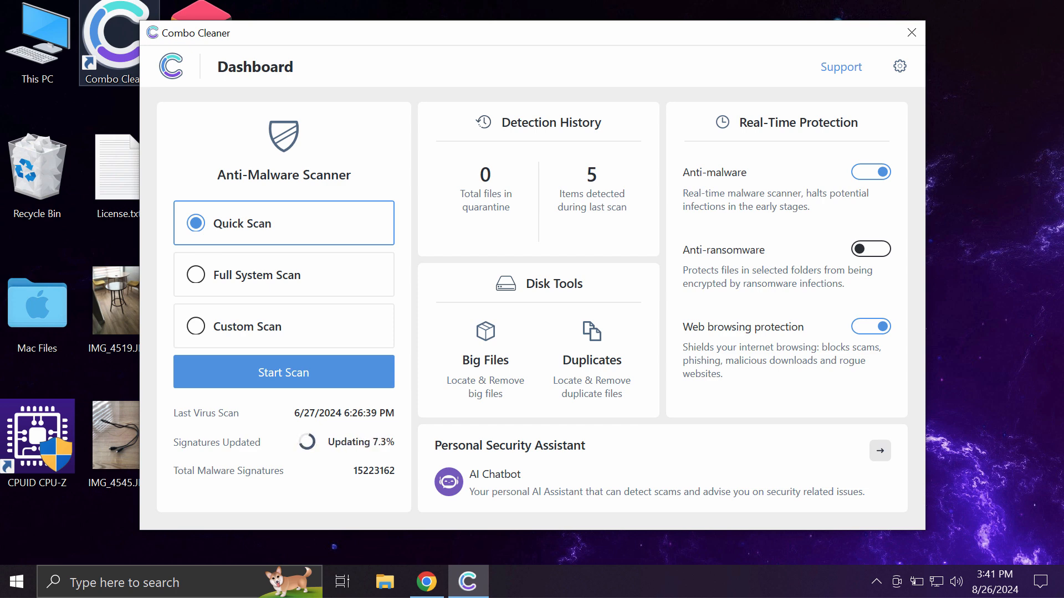
left_click(284, 372)
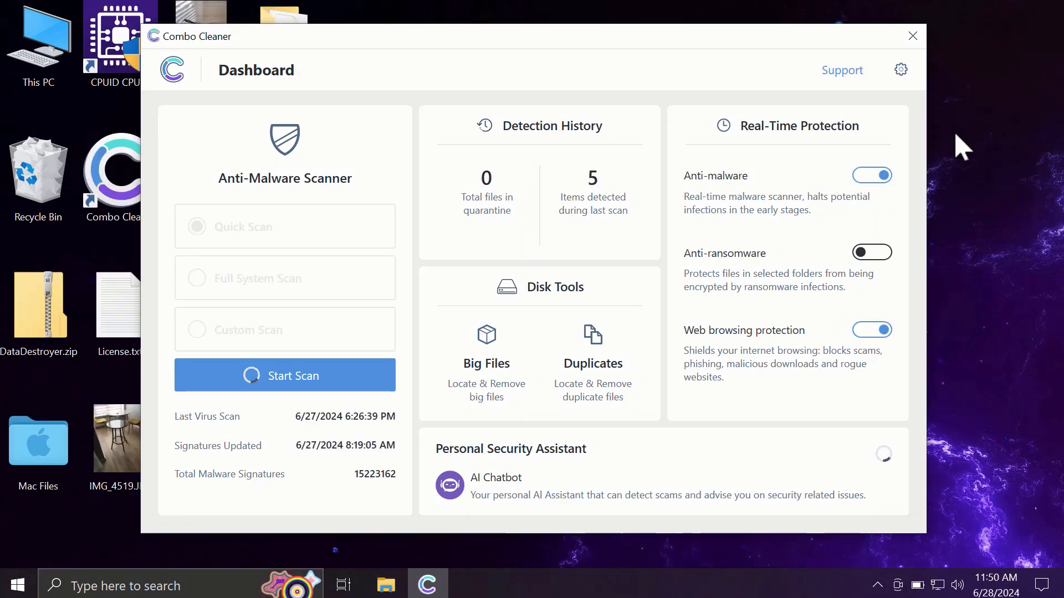
left_click(197, 226)
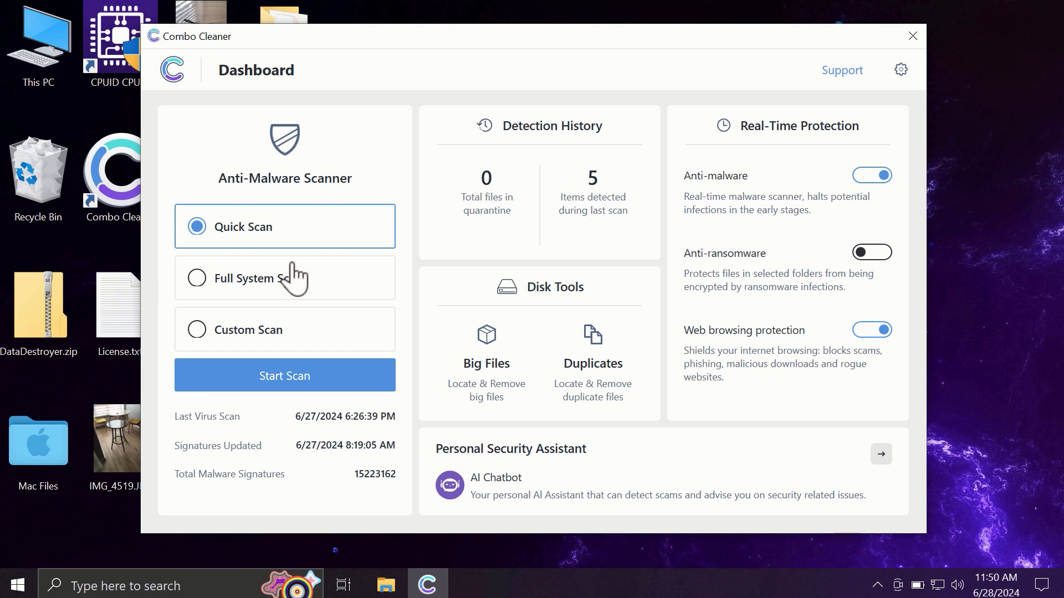
mouse_move(270, 268)
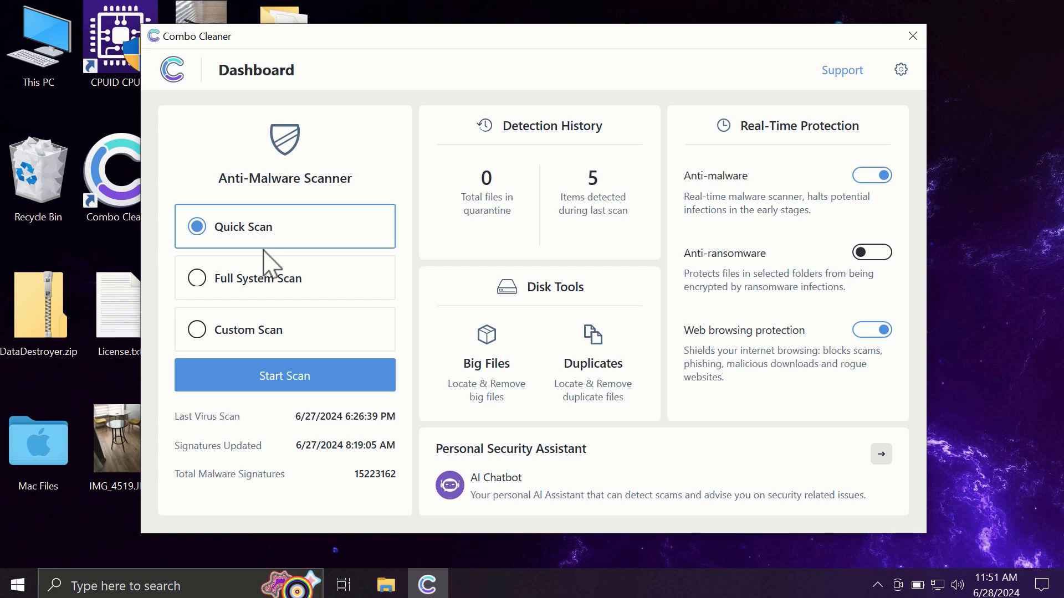
mouse_move(364, 209)
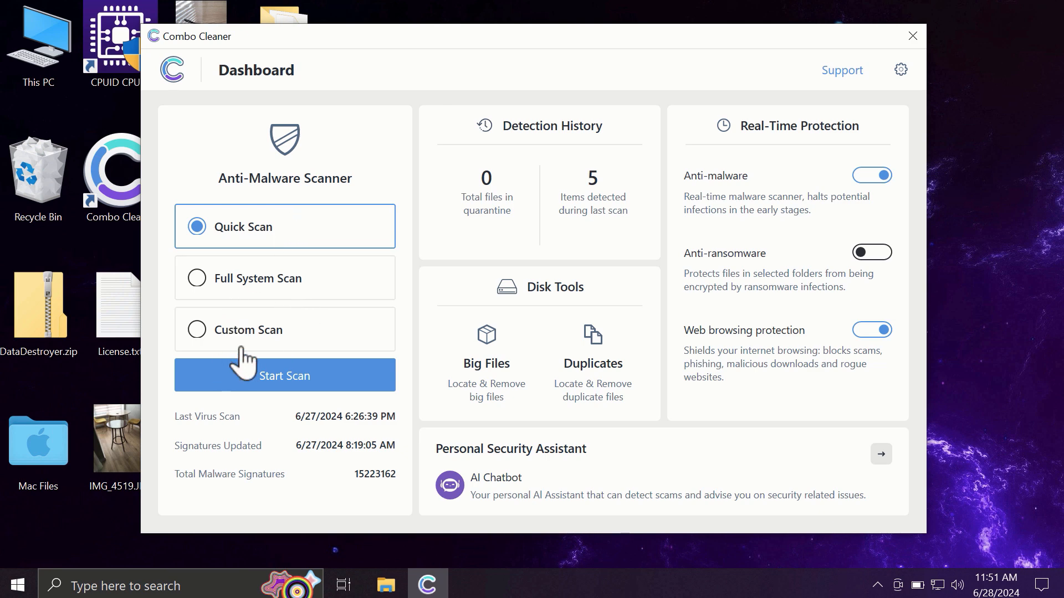
mouse_move(249, 247)
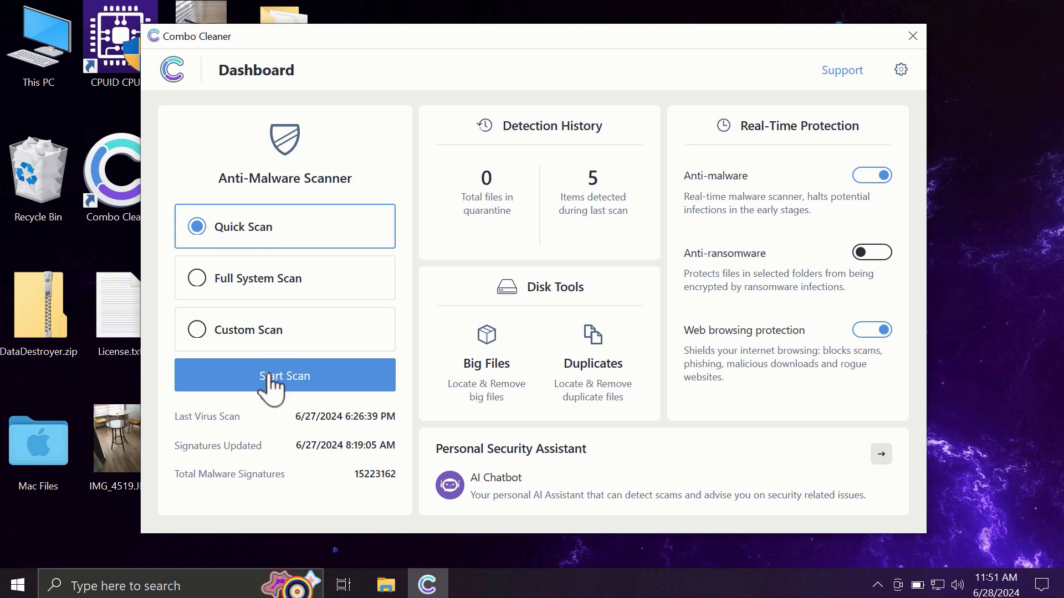
Run the quick scan detecting 6 Chrome ad threats, then return to the dashboard
left_click(285, 375)
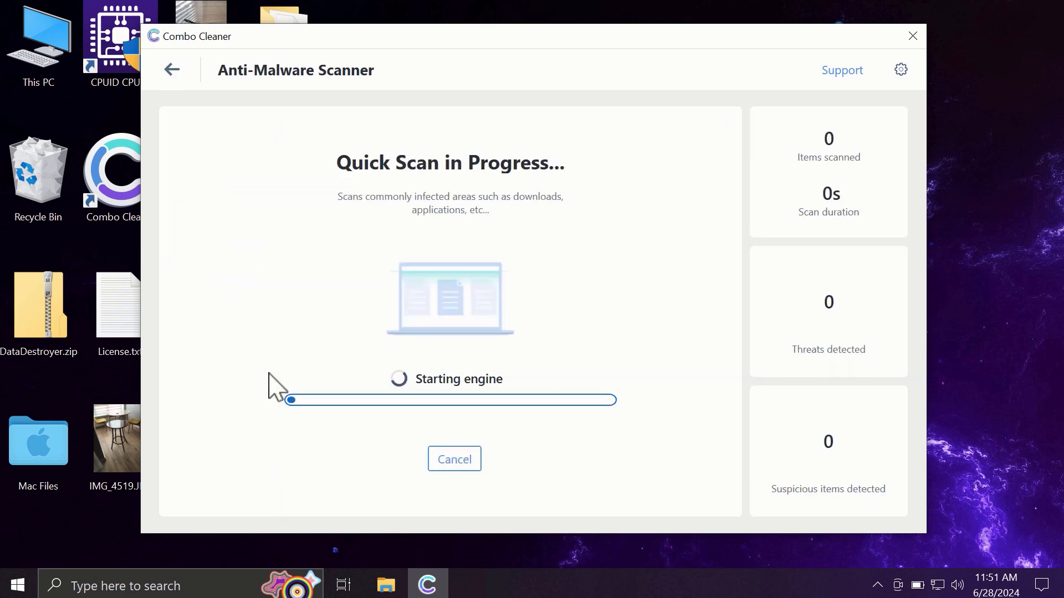
mouse_move(267, 306)
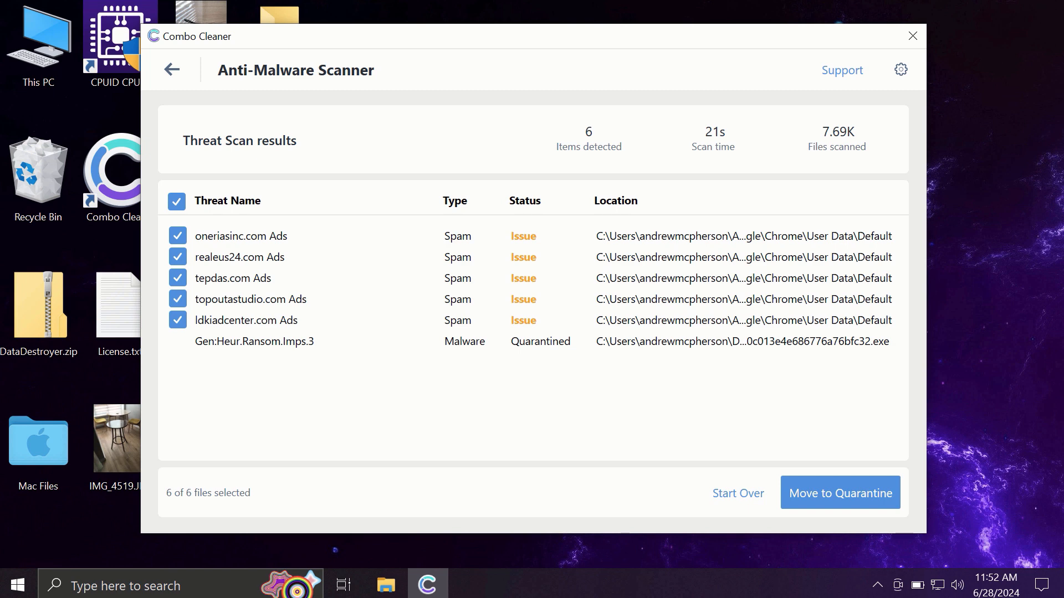
mouse_move(177, 72)
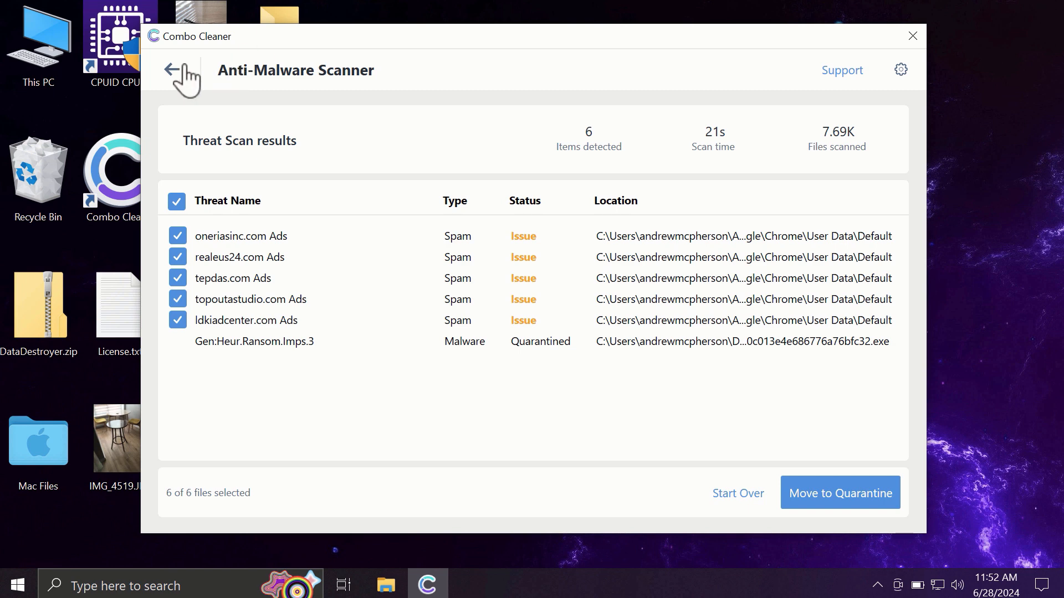
left_click(177, 71)
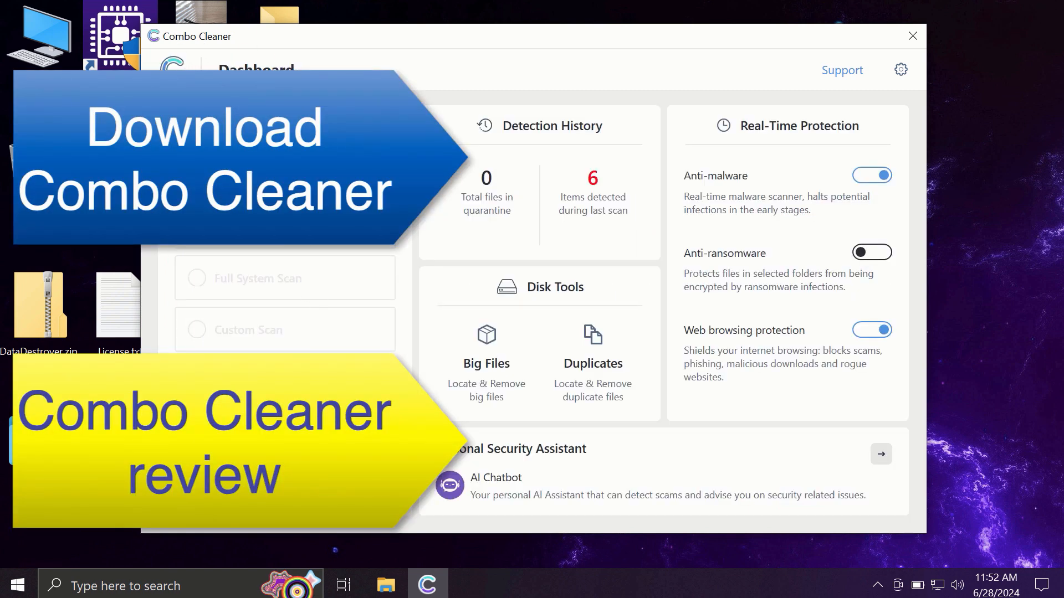